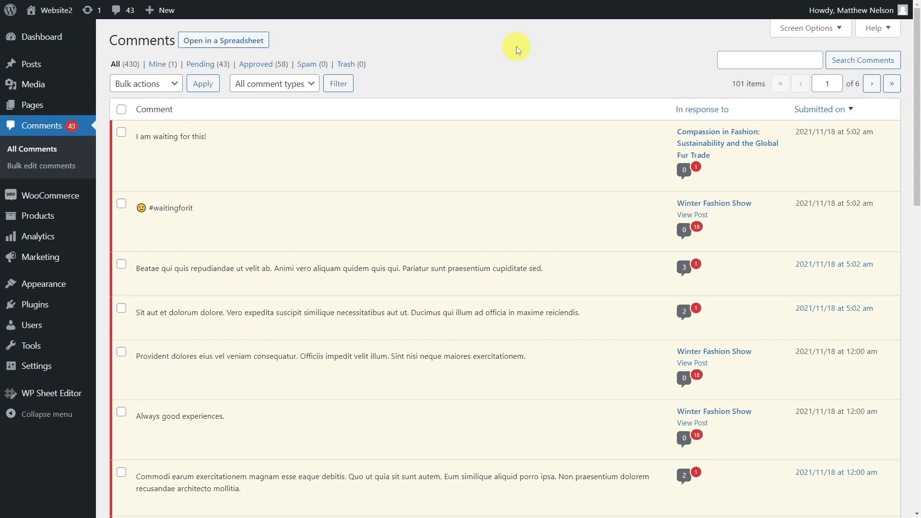
Step: Open the WordPress comments in the Sheet Editor spreadsheet, listing all 101 comments
{"action": "left_click", "coordinate": [222, 40]}
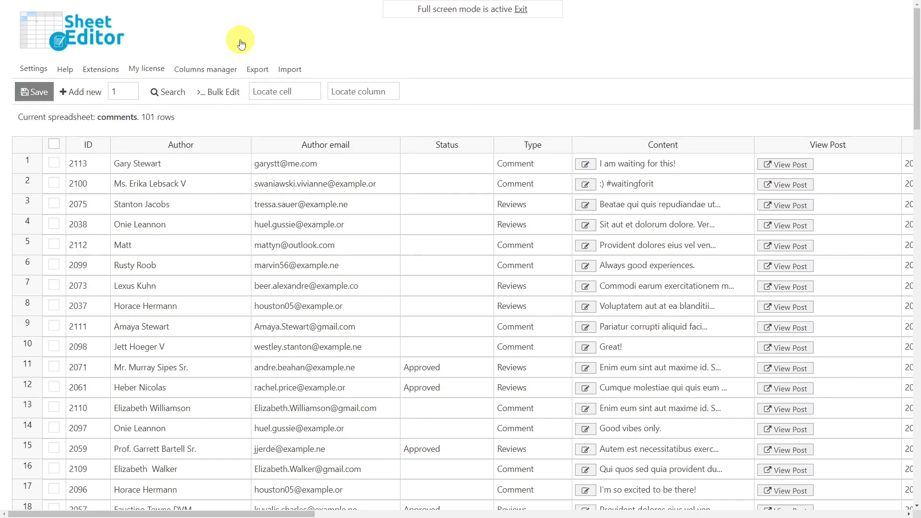
{"action": "mouse_move", "coordinate": [495, 42]}
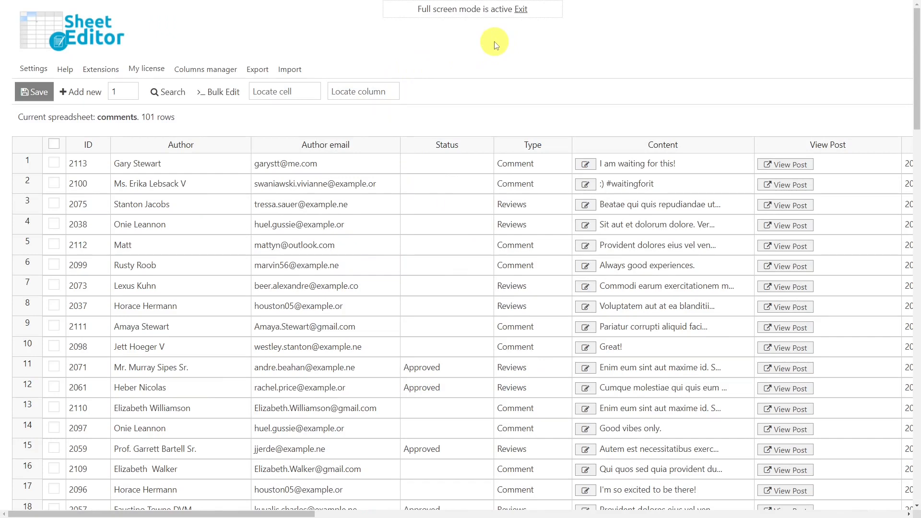
{"action": "mouse_move", "coordinate": [374, 64]}
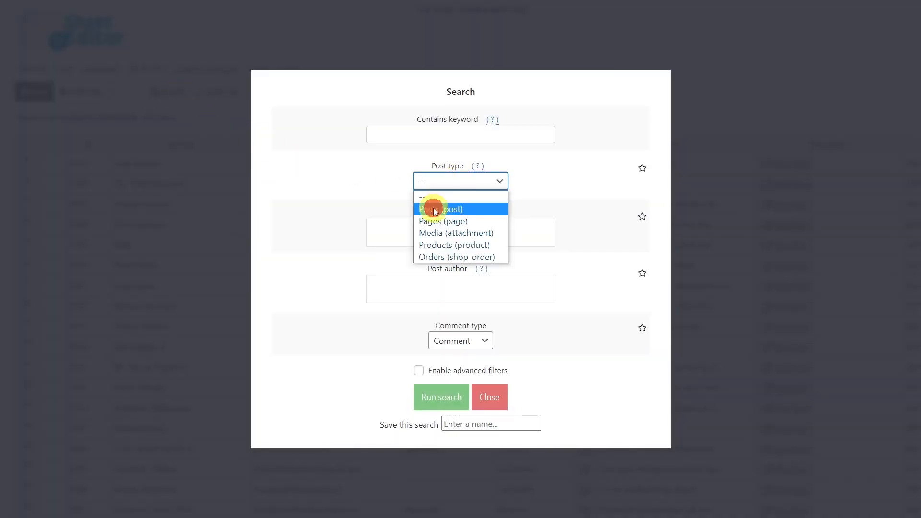
Step: Search for comments on Posts with Pending status and comment type Comment
{"action": "left_click", "coordinate": [441, 209]}
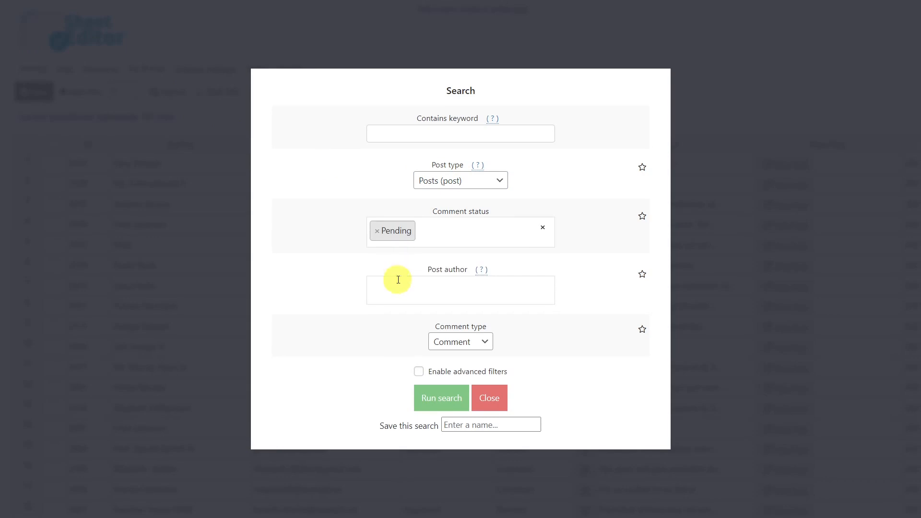
{"action": "mouse_move", "coordinate": [457, 341]}
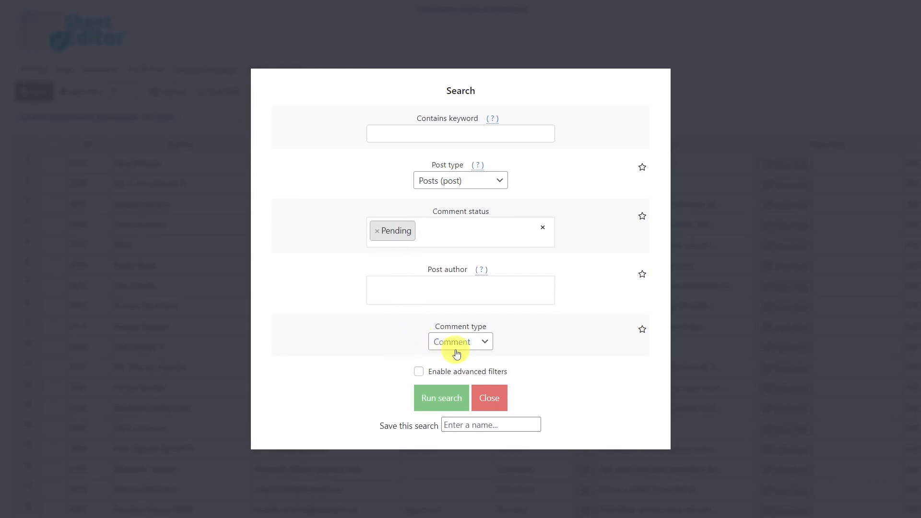
{"action": "left_click", "coordinate": [441, 397]}
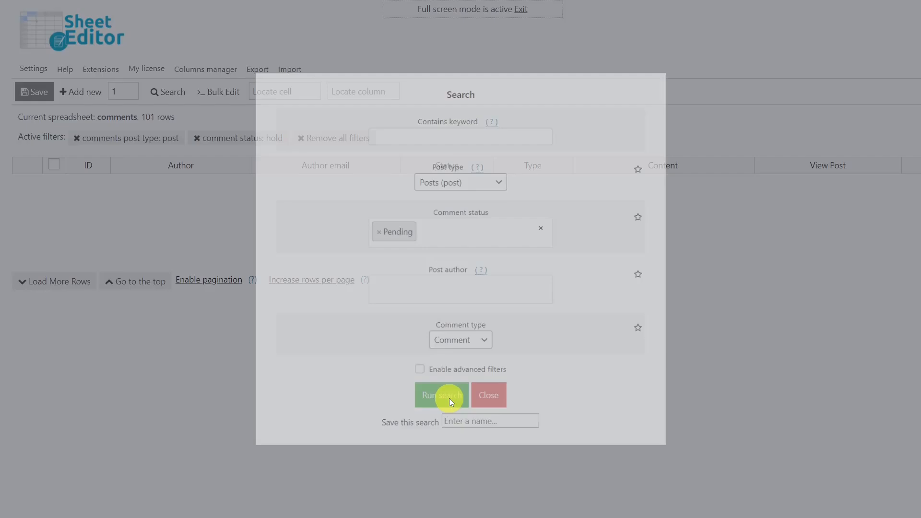
Step: Load the filtered results showing the 18 pending post comments
{"action": "left_click", "coordinate": [441, 394]}
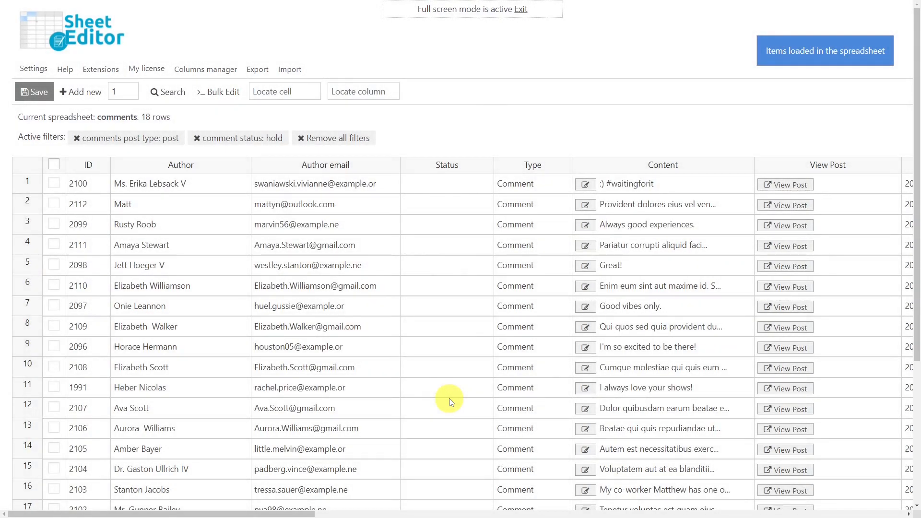
{"action": "mouse_move", "coordinate": [488, 42]}
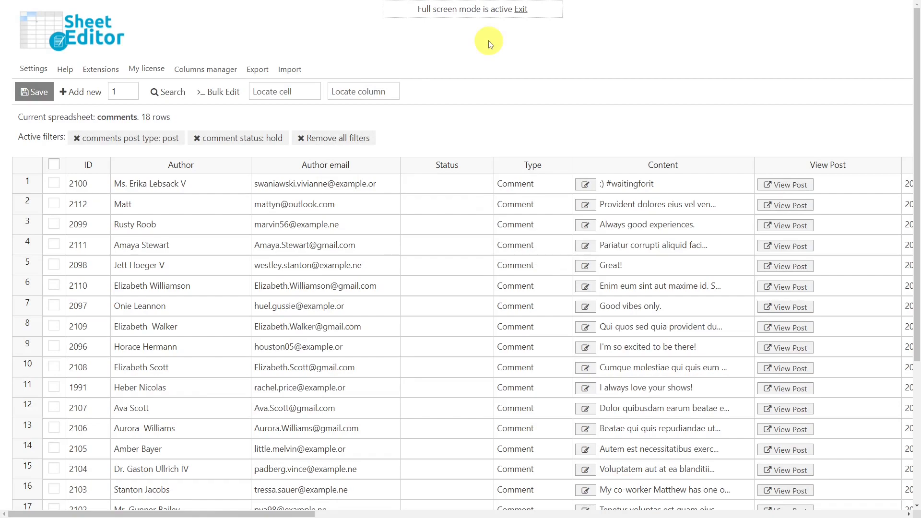
Step: Bulk edit all rows from the current search, setting Status to 'Delete completely'
{"action": "left_click", "coordinate": [223, 92]}
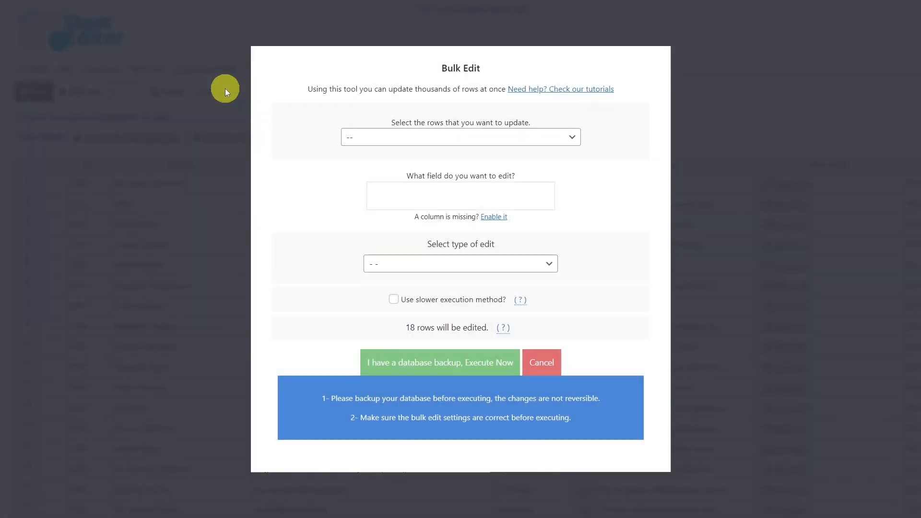
{"action": "mouse_move", "coordinate": [433, 139]}
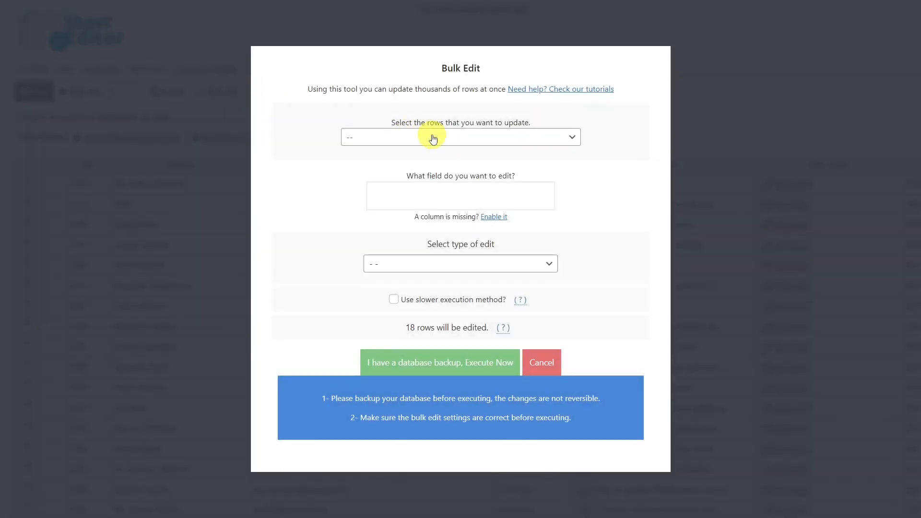
{"action": "left_click", "coordinate": [459, 137]}
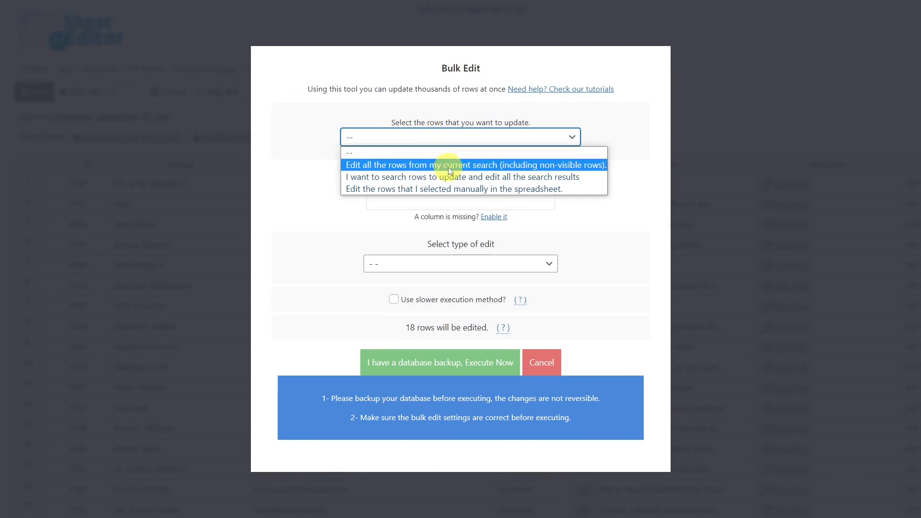
{"action": "left_click", "coordinate": [473, 164]}
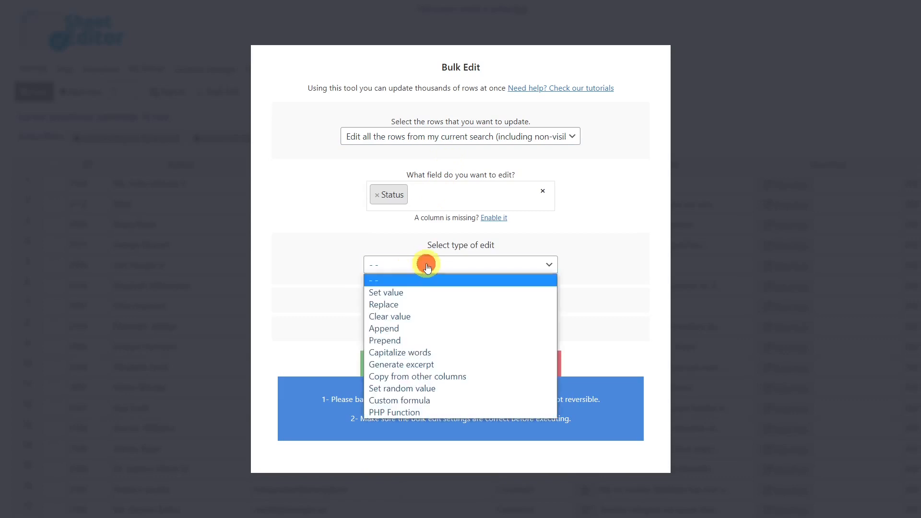
{"action": "left_click", "coordinate": [385, 292]}
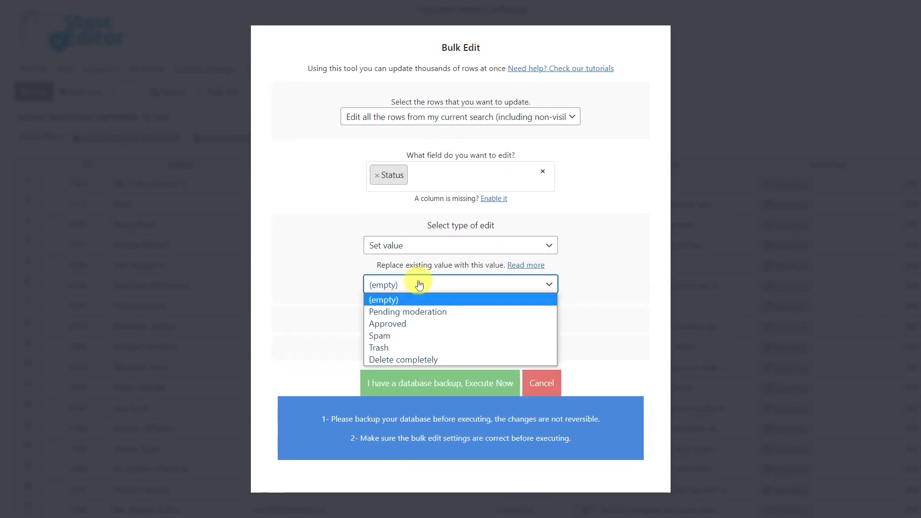
{"action": "left_click", "coordinate": [403, 359]}
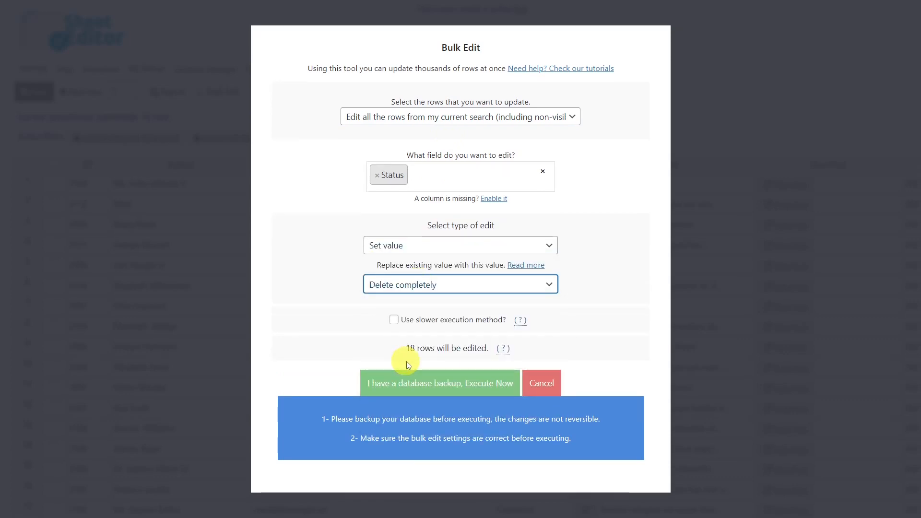
{"action": "left_click", "coordinate": [439, 383]}
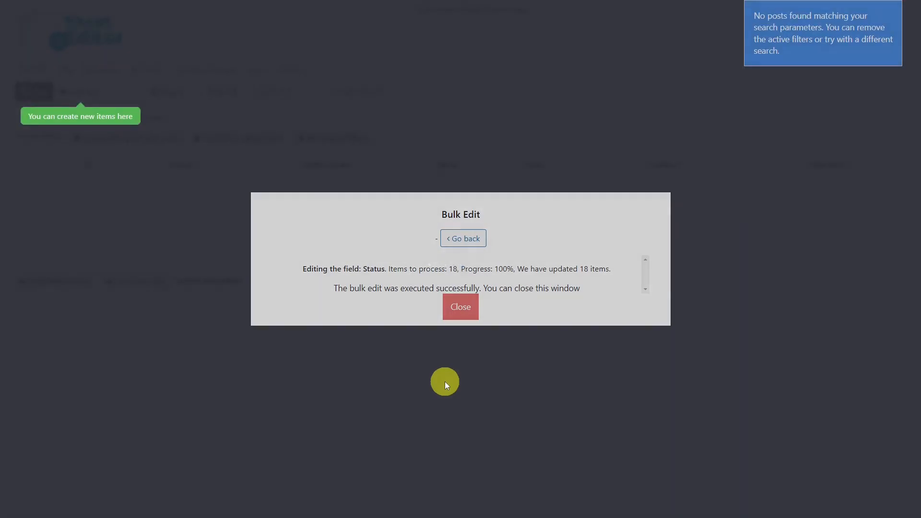
Step: Close the bulk edit report and remove all search filters
{"action": "left_click", "coordinate": [460, 306]}
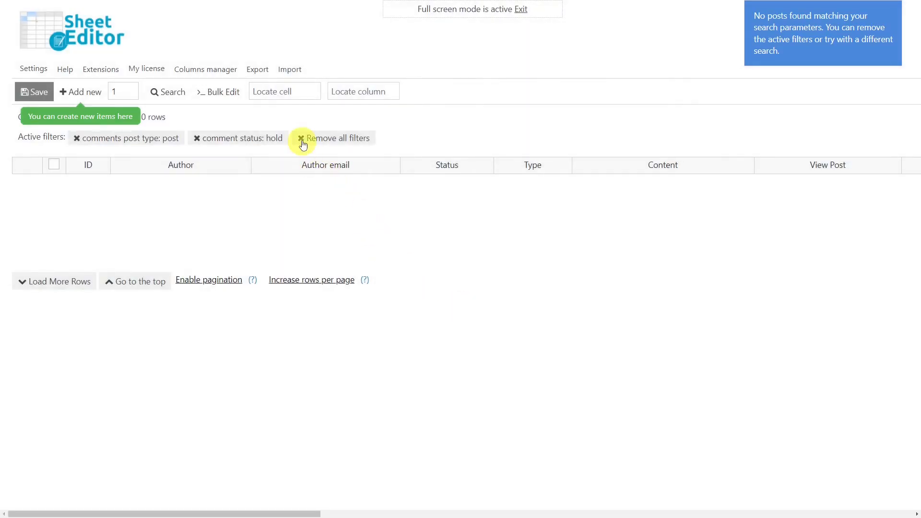
{"action": "left_click", "coordinate": [300, 138]}
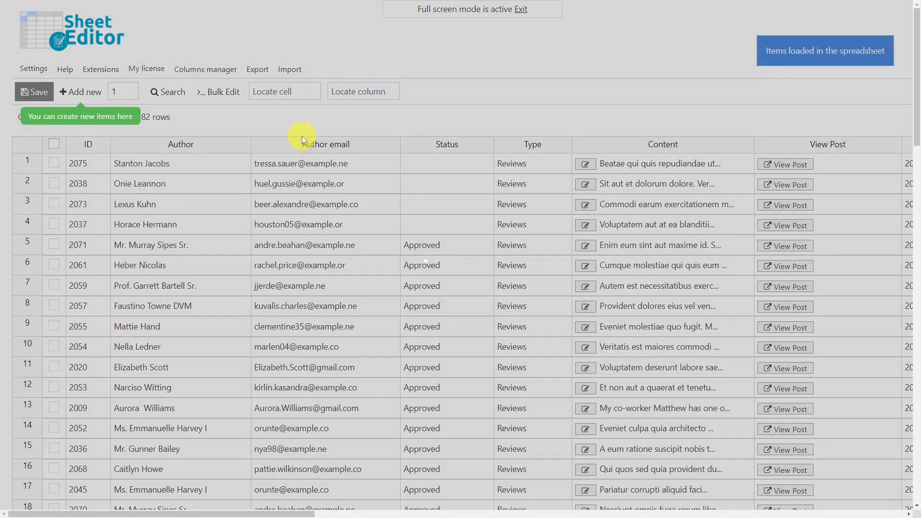